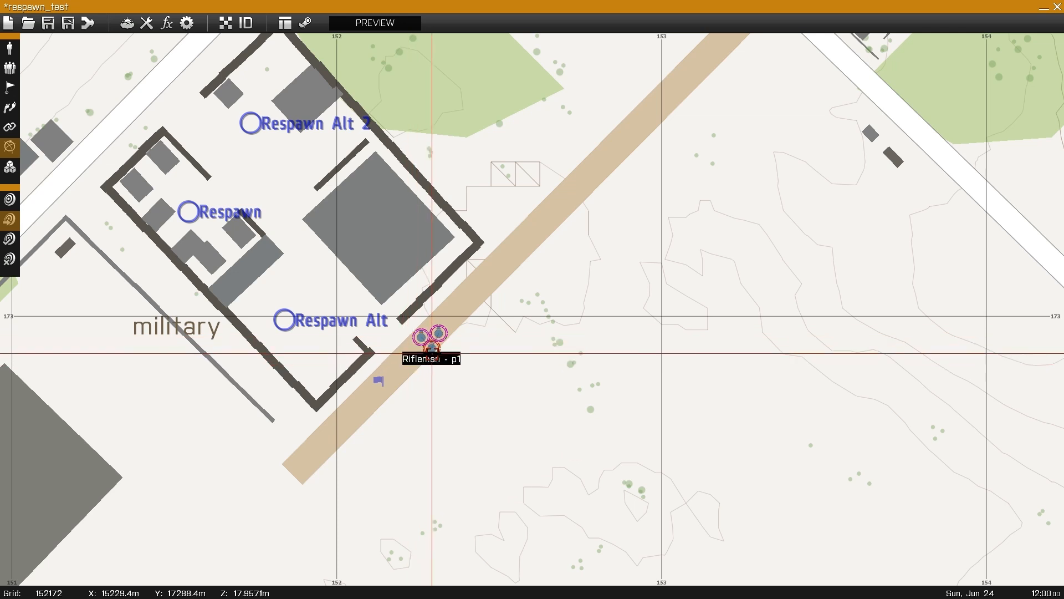
Review the Kill Player trigger, then confirm the markers are named respawn_west and respawn_west_1.
double_click(430, 342)
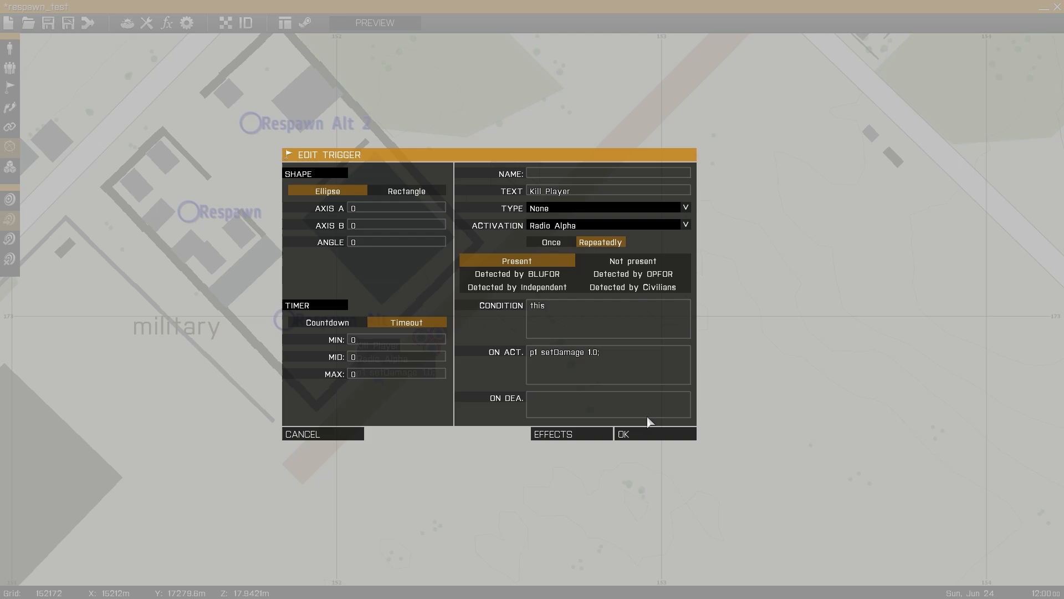
left_click(621, 433)
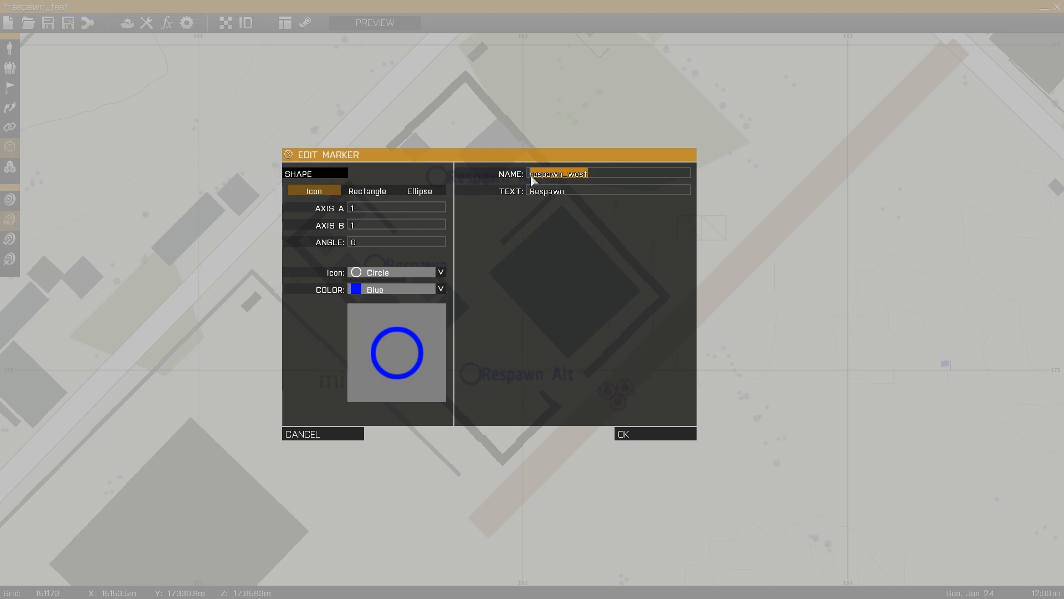
left_click(607, 172)
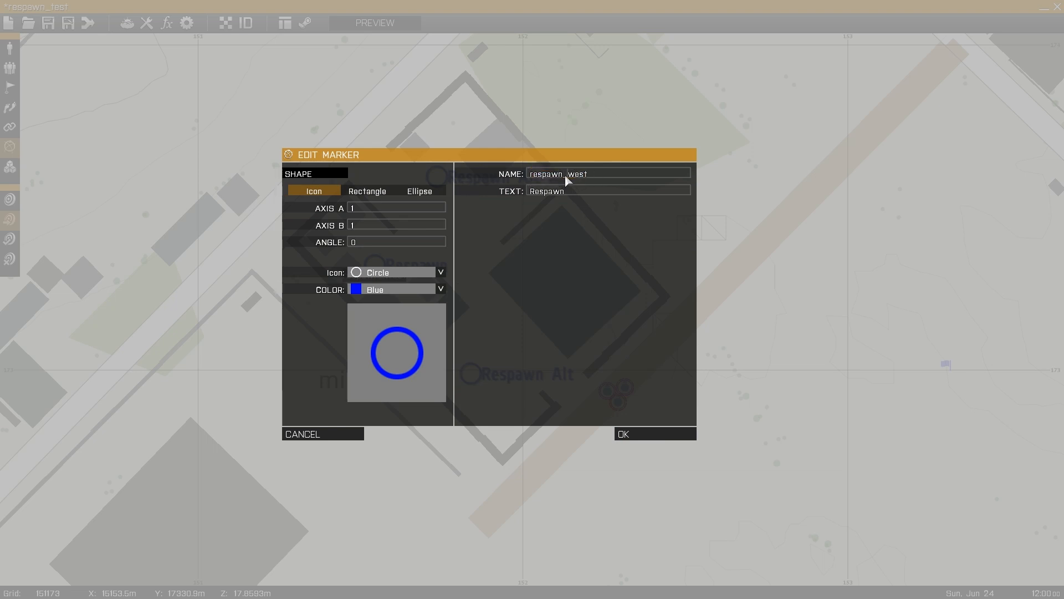
double_click(576, 173)
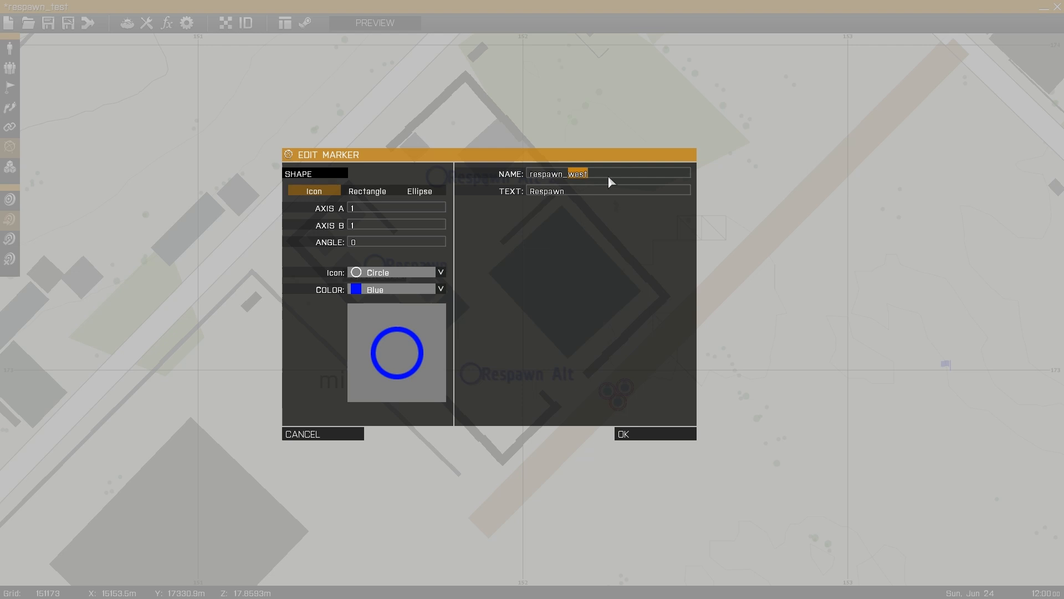
left_click(652, 434)
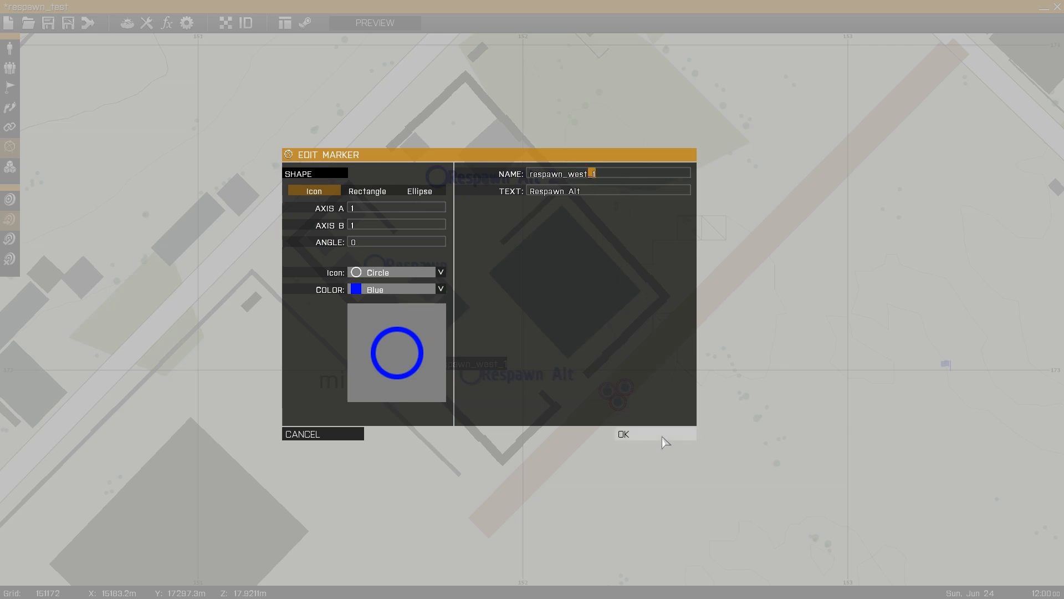
left_click(622, 433)
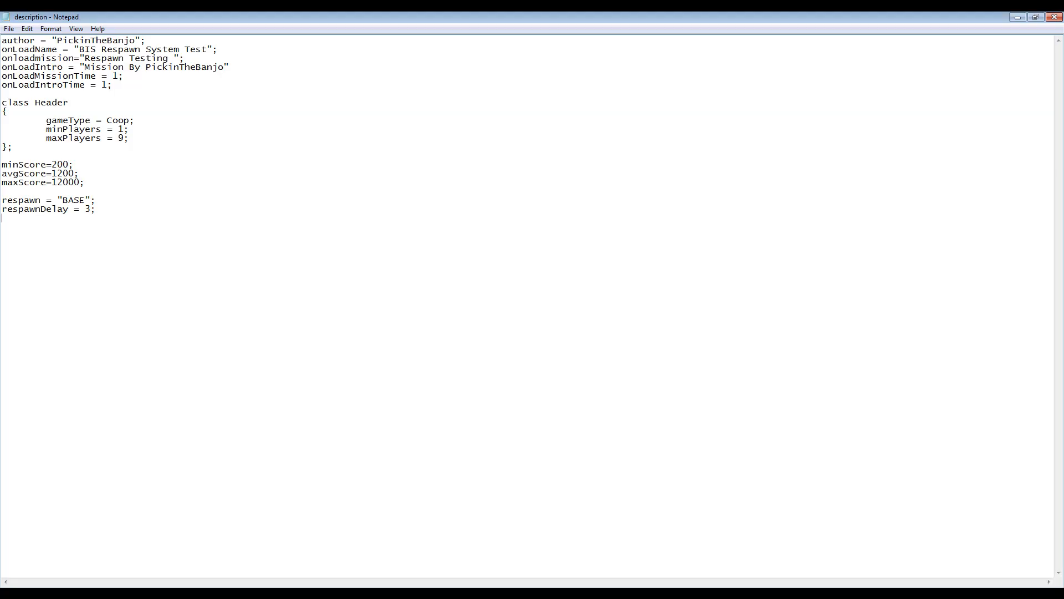
mouse_move(923, 157)
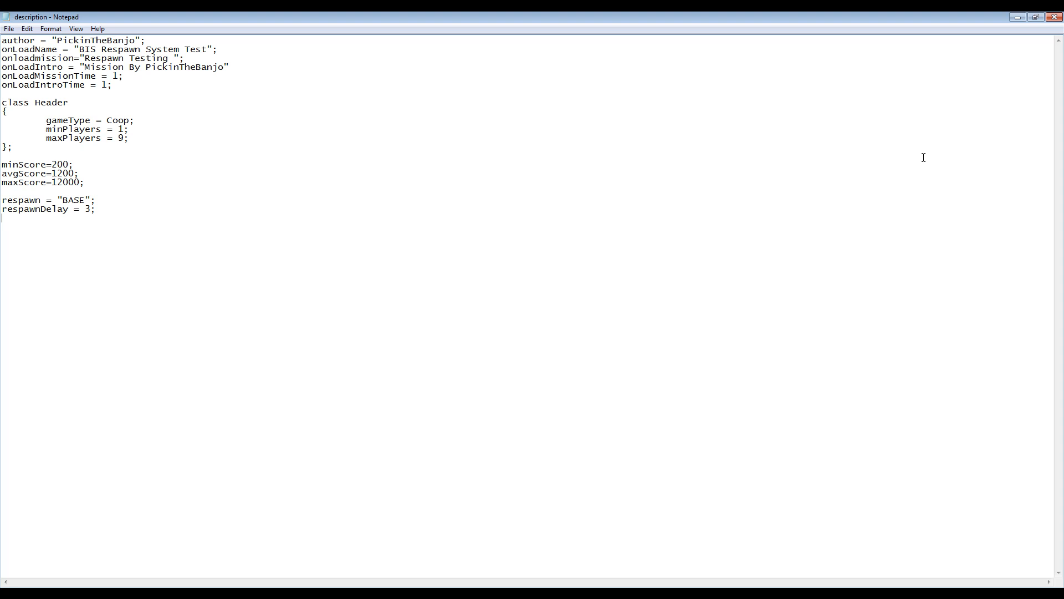
Highlight the respawn lines in description.ext showing respawn = "BASE" and respawnDelay = 3.
left_click_drag(21, 200, 96, 209)
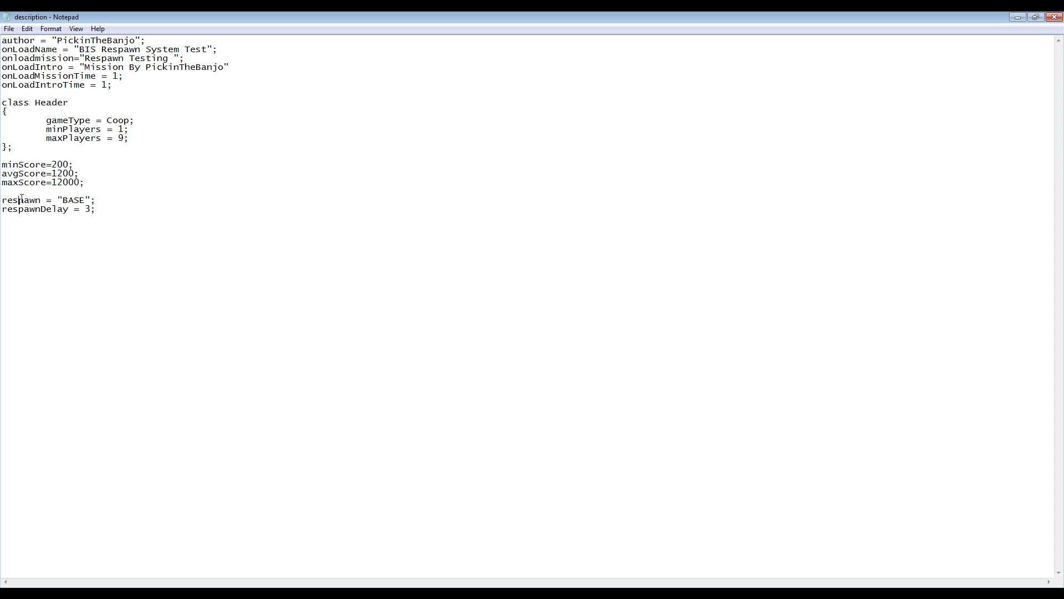
double_click(75, 200)
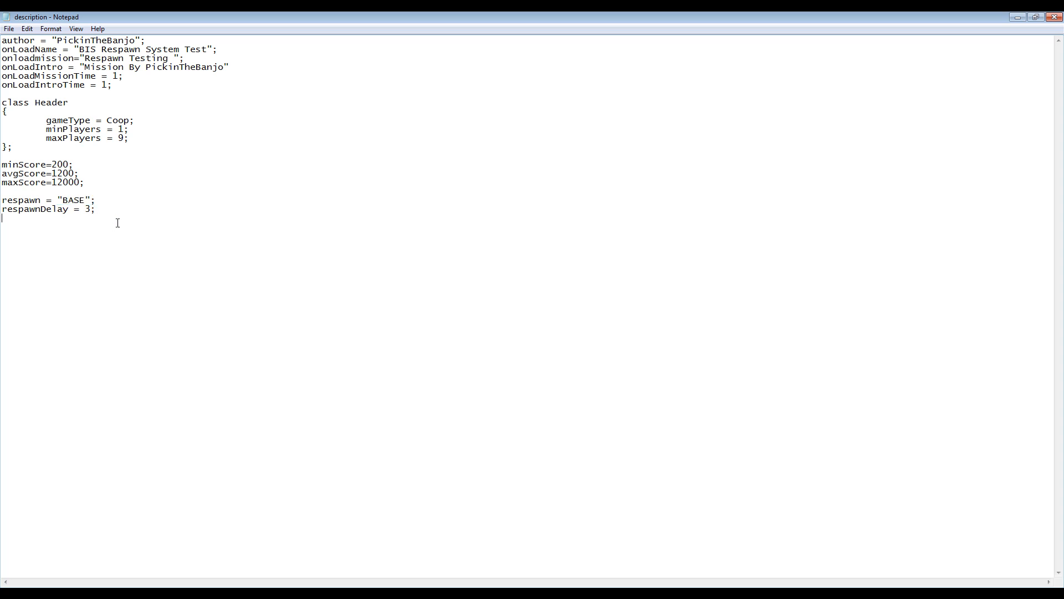
mouse_move(139, 243)
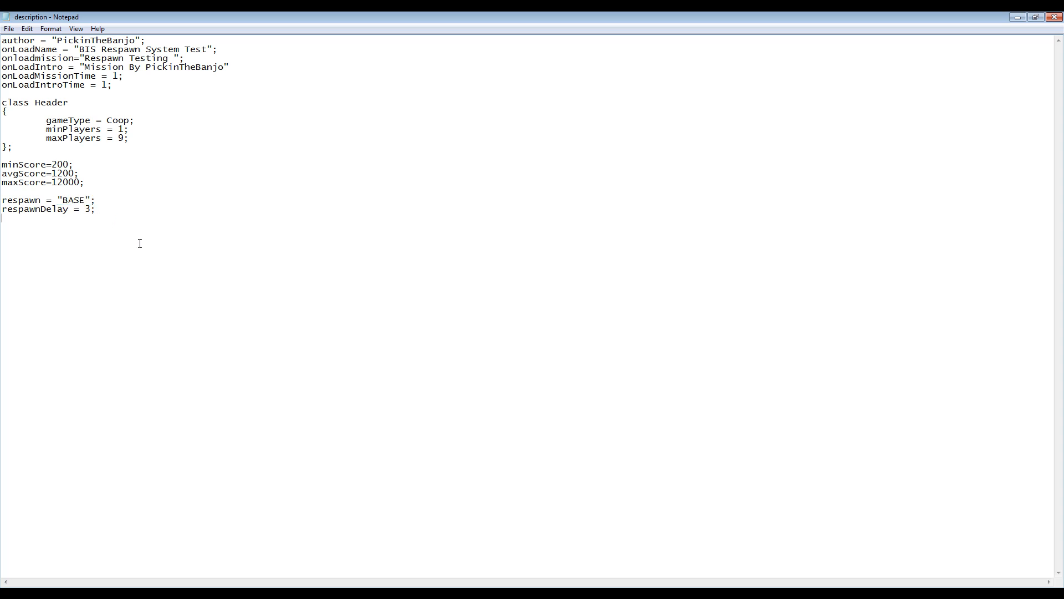
mouse_move(56, 210)
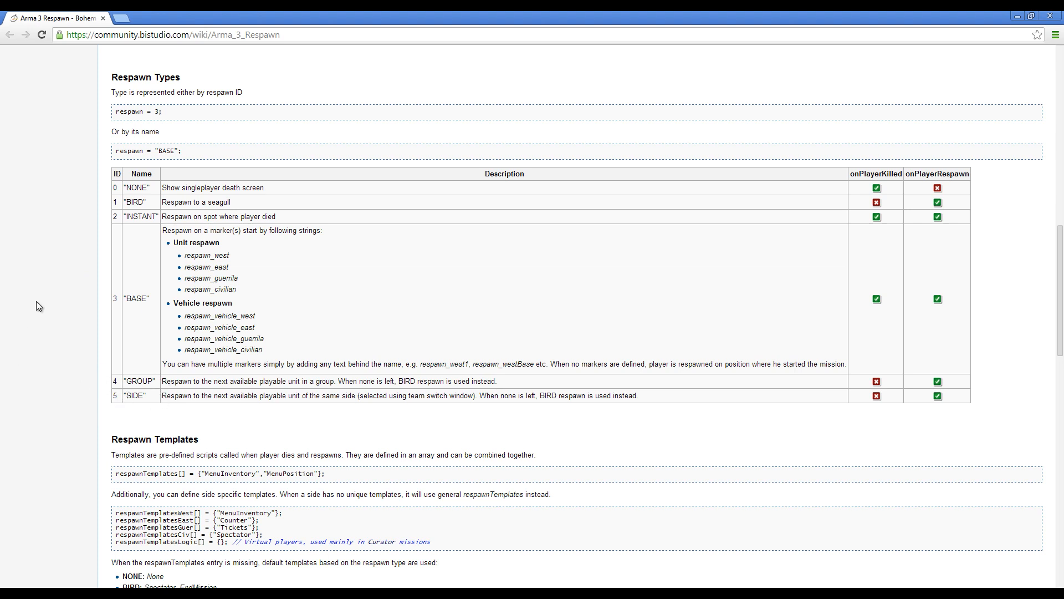
mouse_move(111, 236)
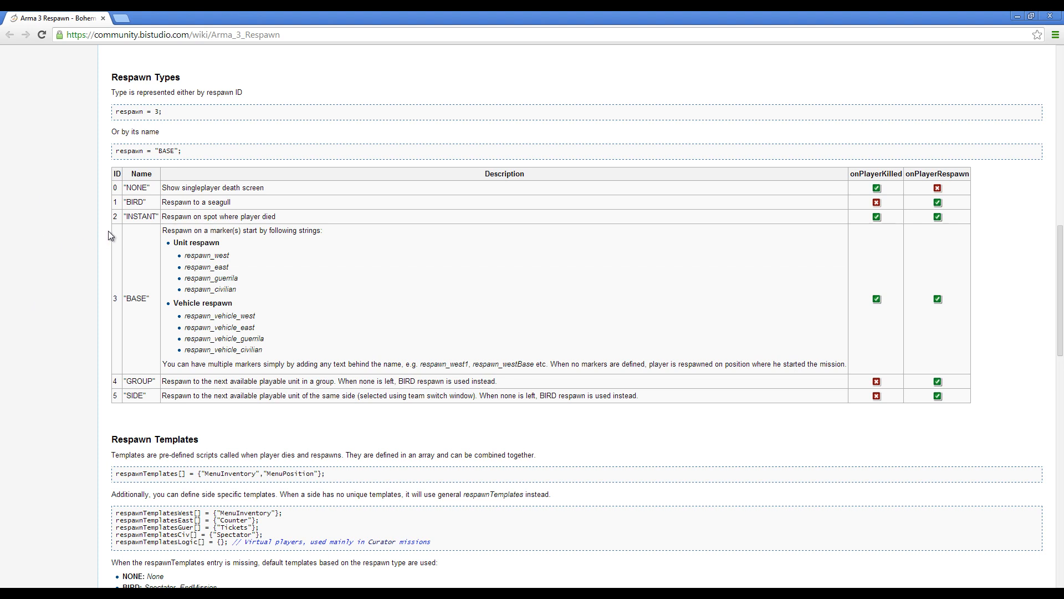
mouse_move(143, 410)
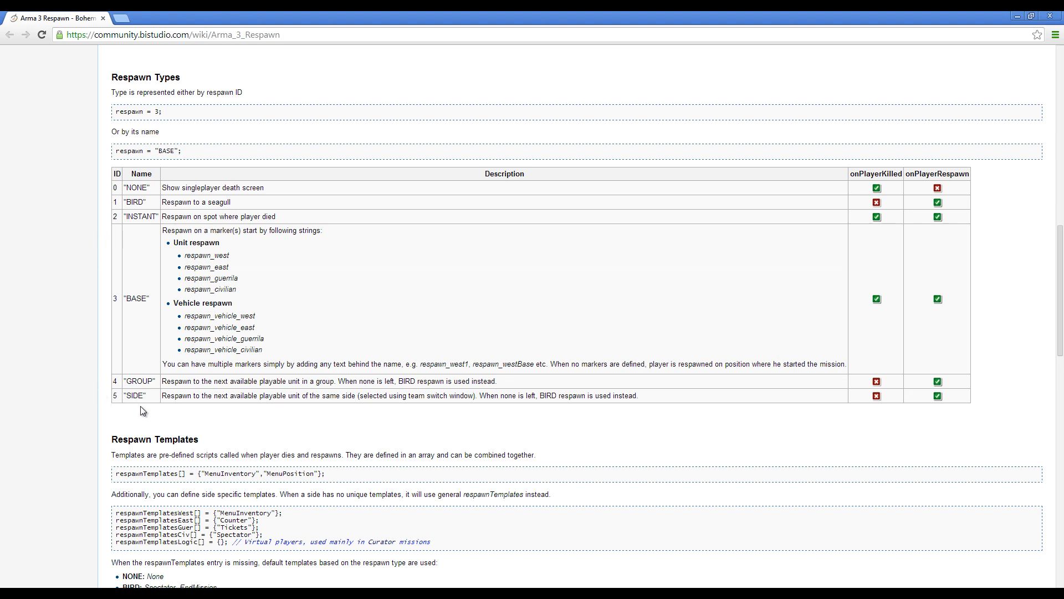
mouse_move(28, 367)
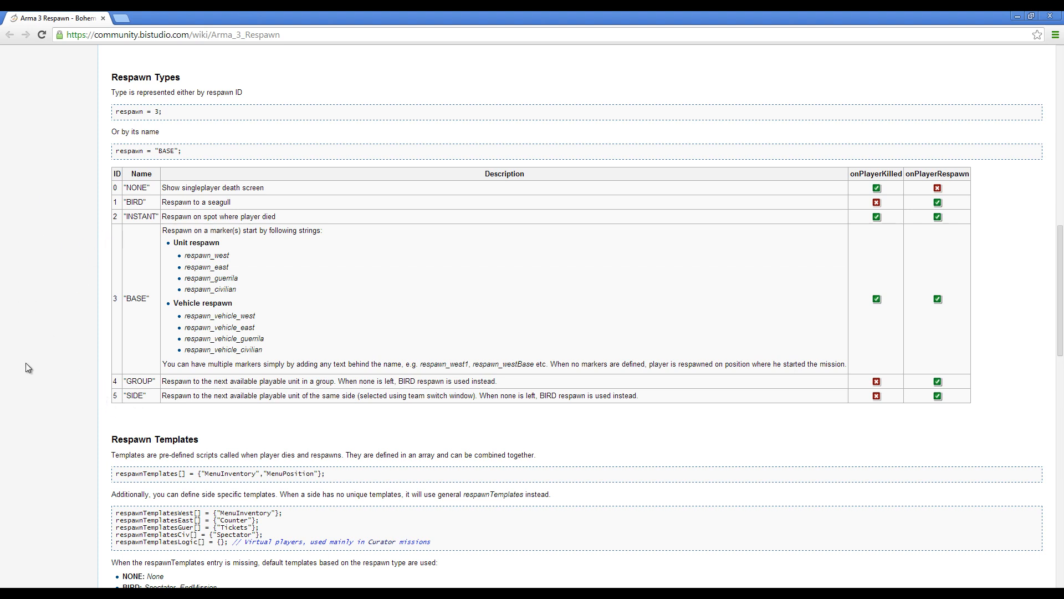